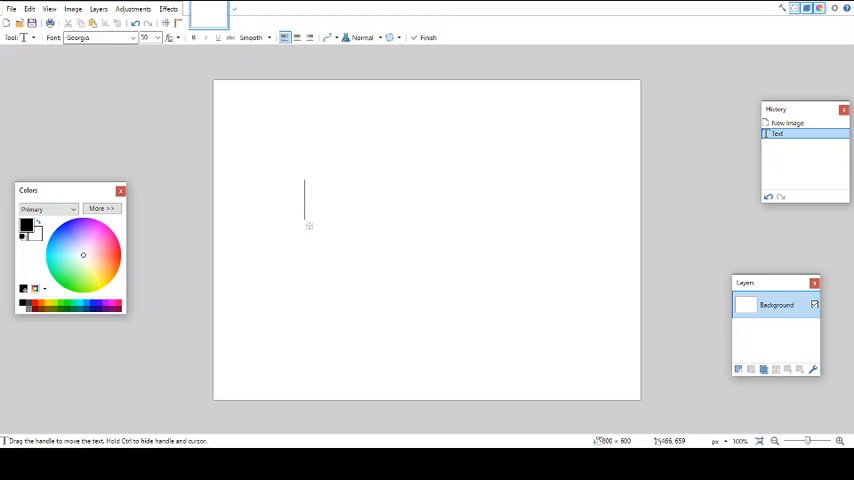
text(i am h)
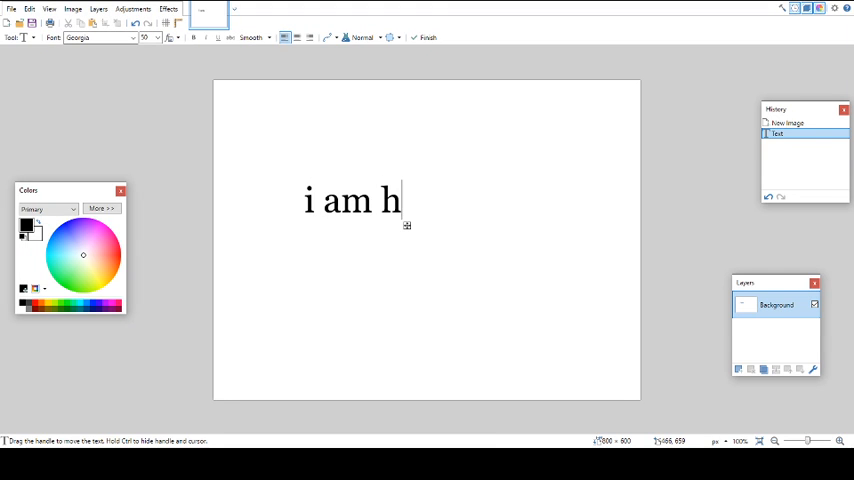
text(ost a toh)
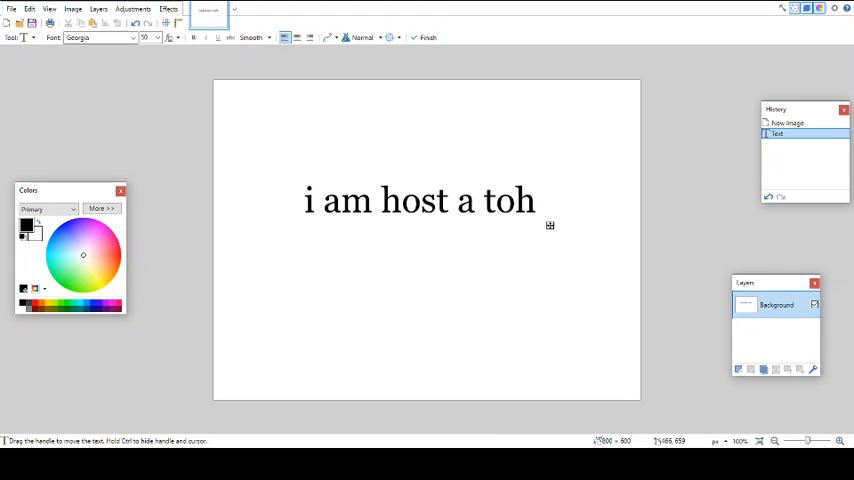
text(tourni)
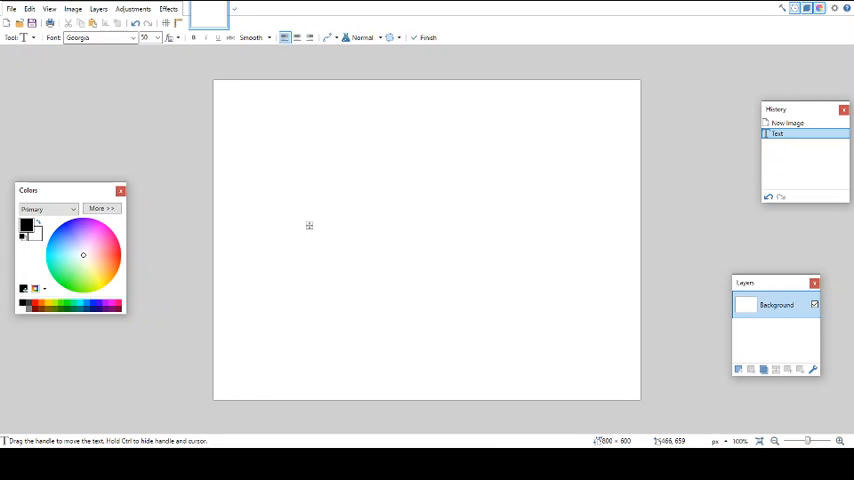
click(306, 200)
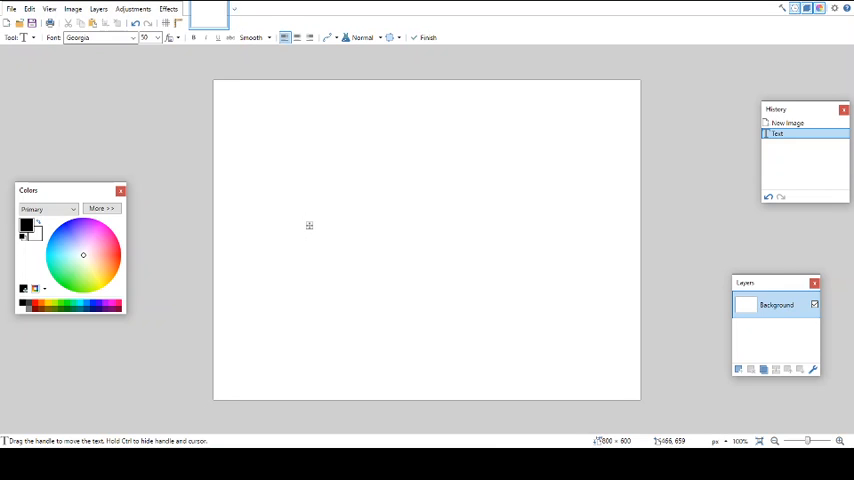
click(306, 204)
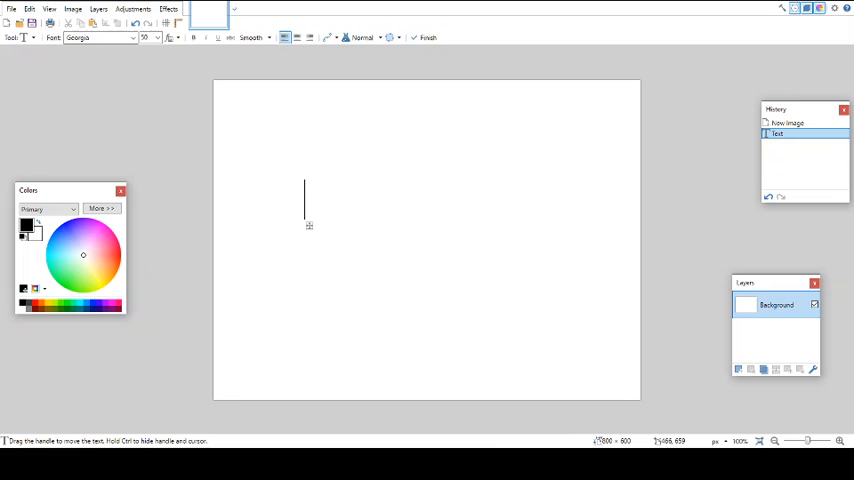
text(tou)
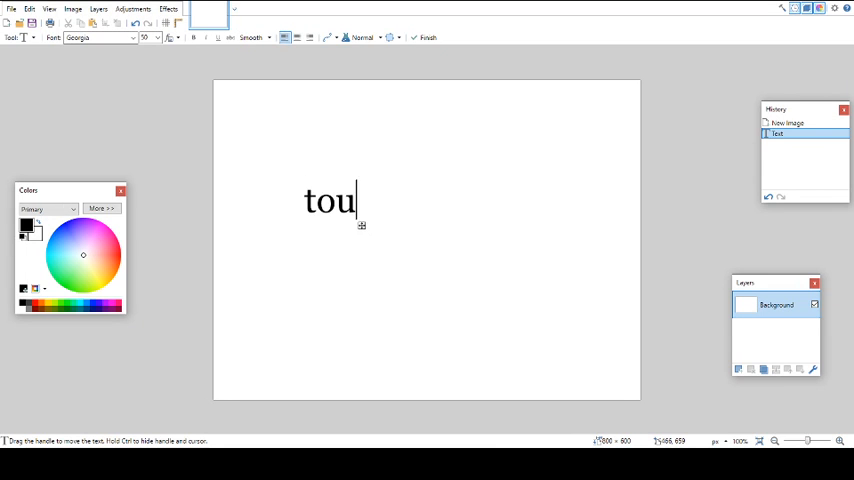
text(rni)
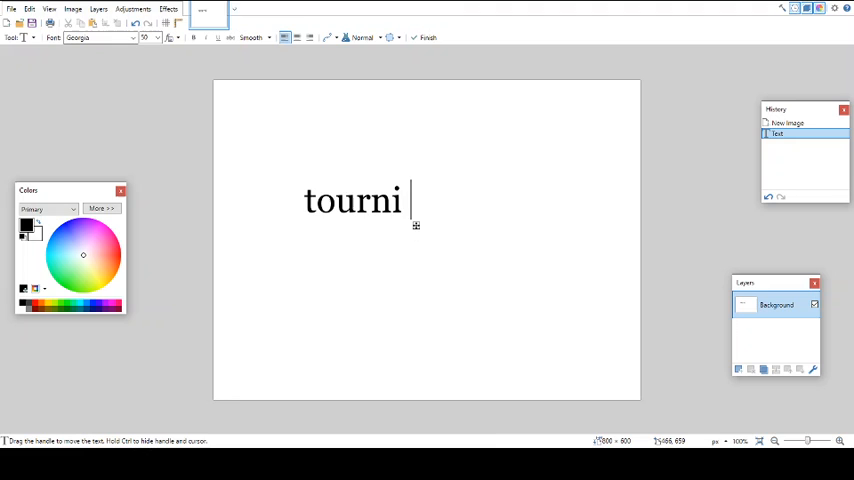
text(:Use)
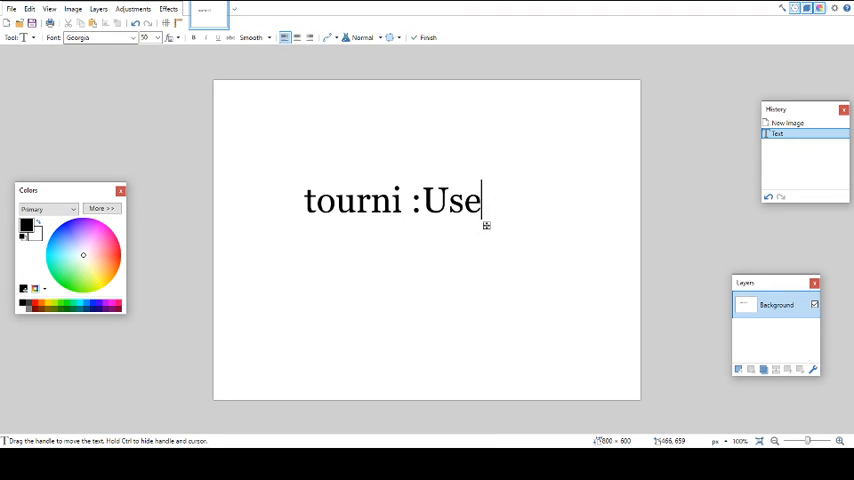
text(r: n)
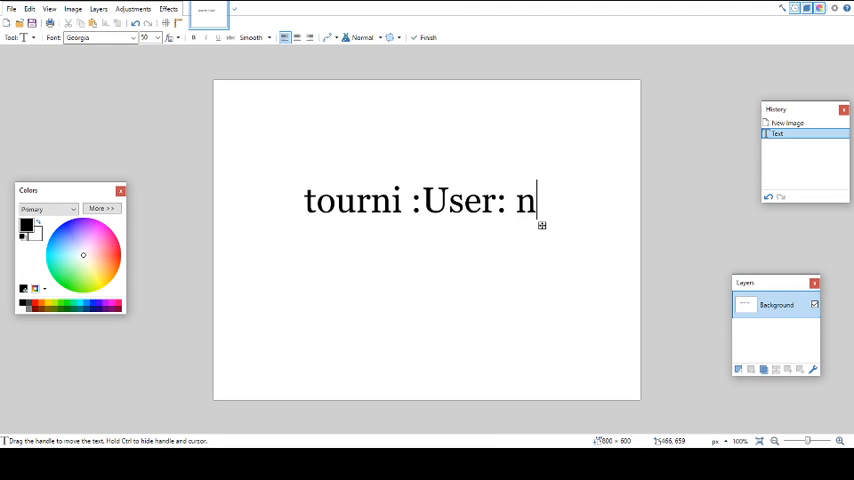
text(blabla)
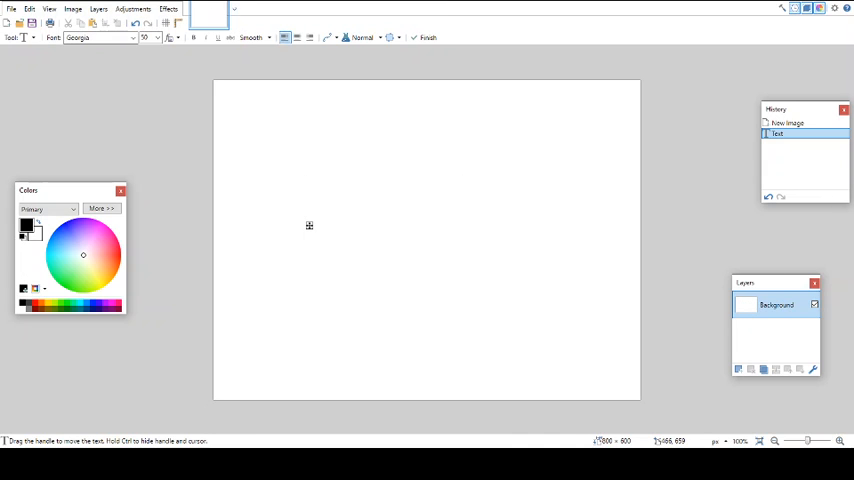
click(306, 204)
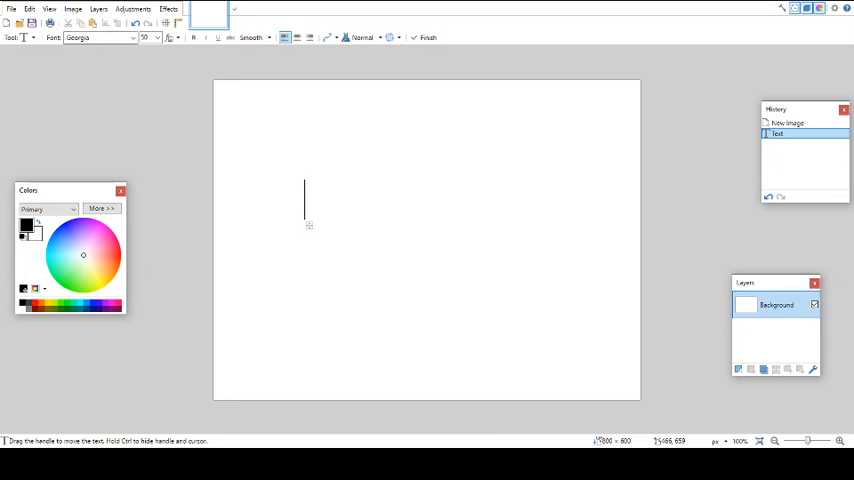
text(5 or)
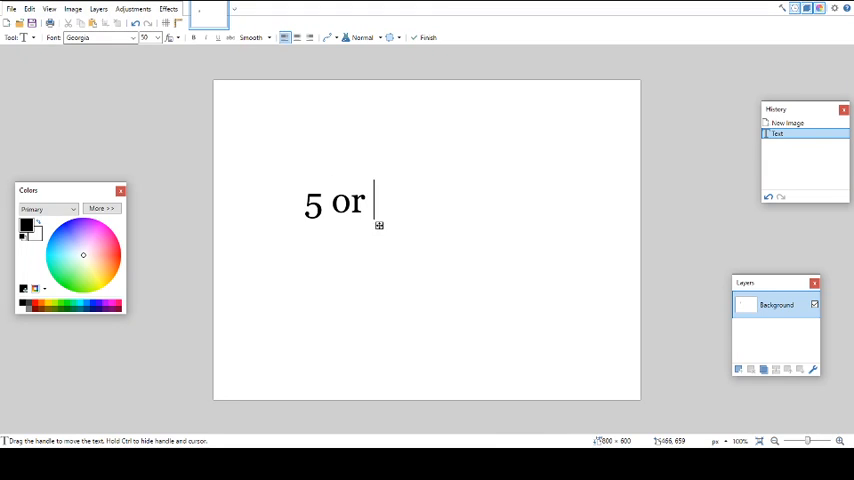
text(10 likes)
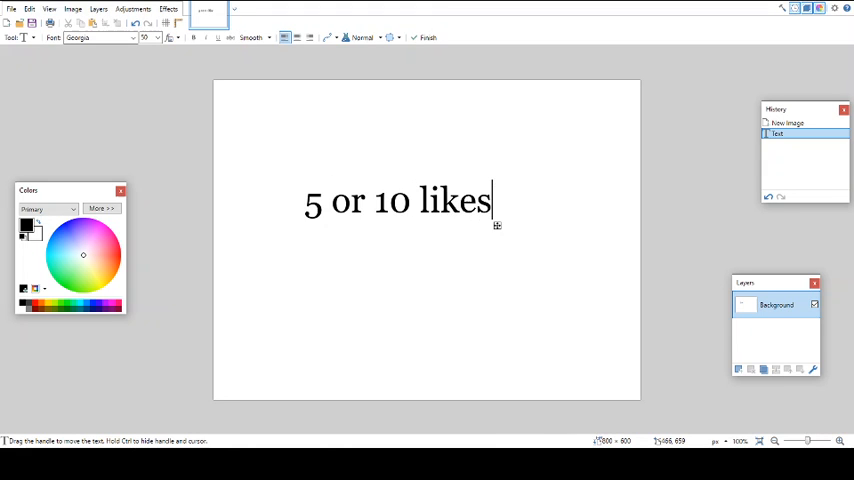
text(or 2)
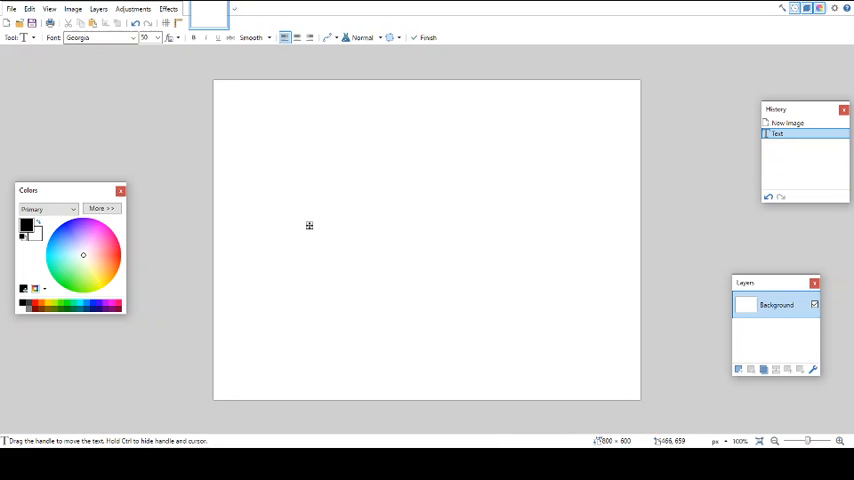
text(tourn)
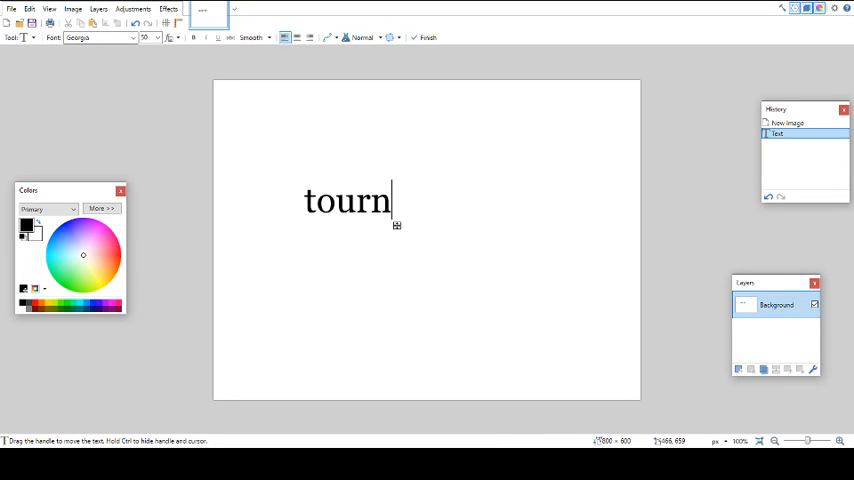
text(i :user)
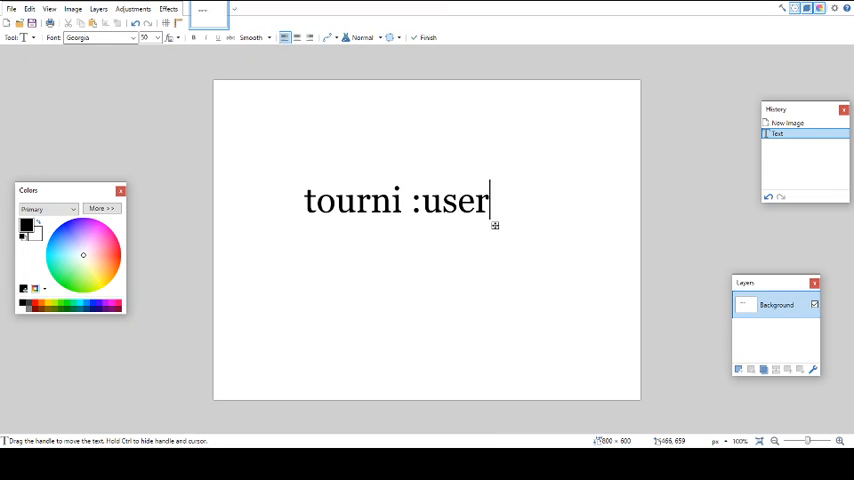
text(: bla)
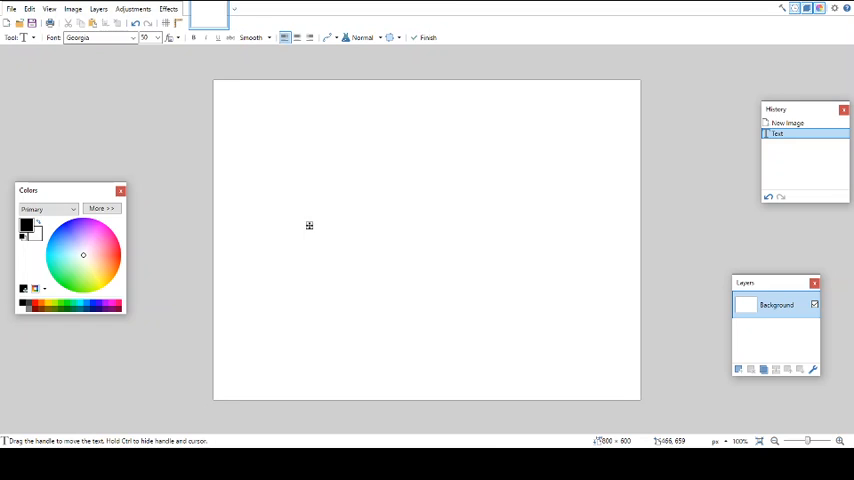
click(308, 224)
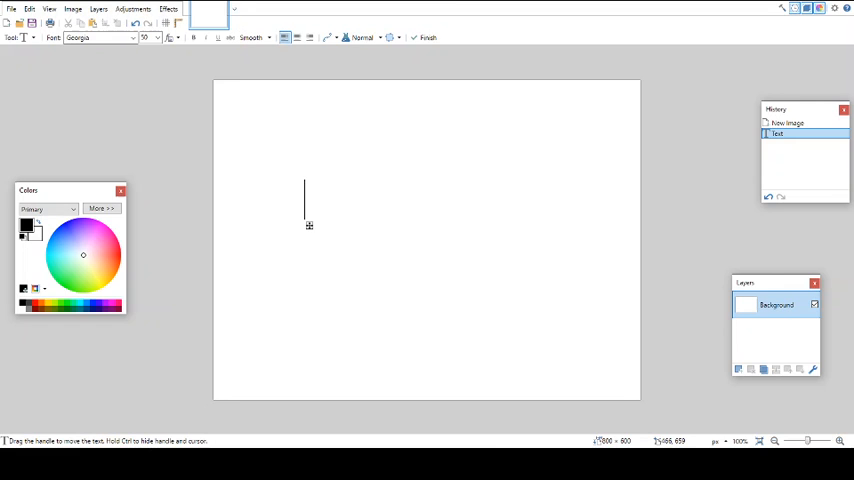